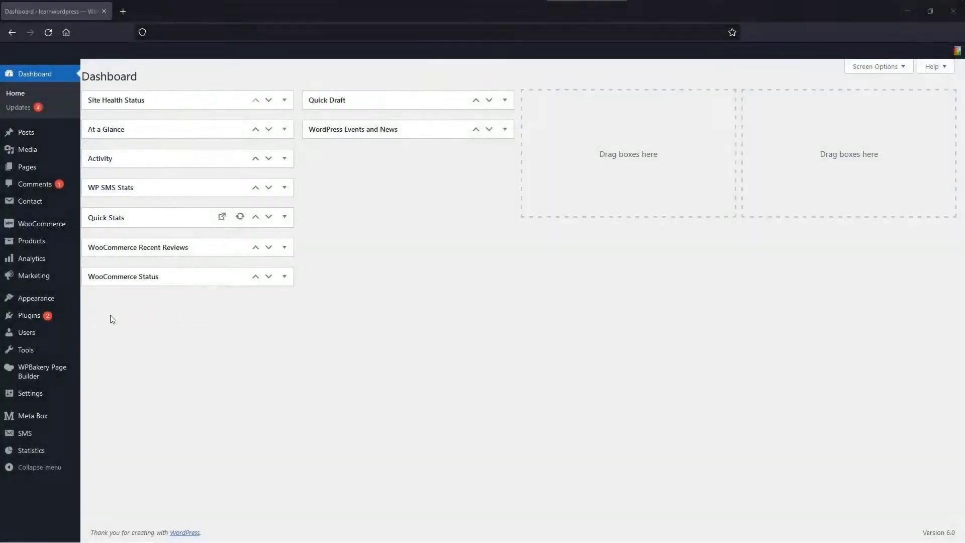
Upload wp-sms-two-way.zip as a new plugin, install it, and activate it.
click(102, 330)
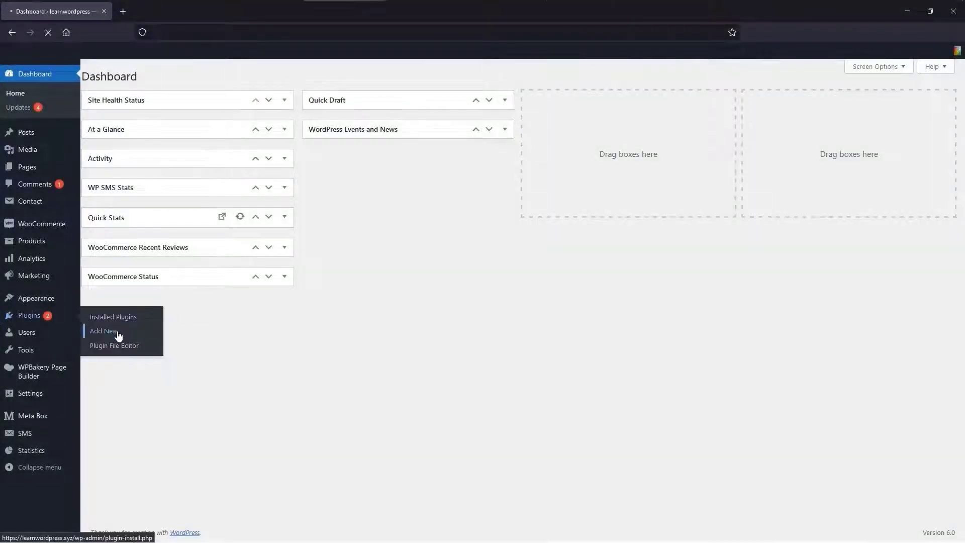
click(103, 331)
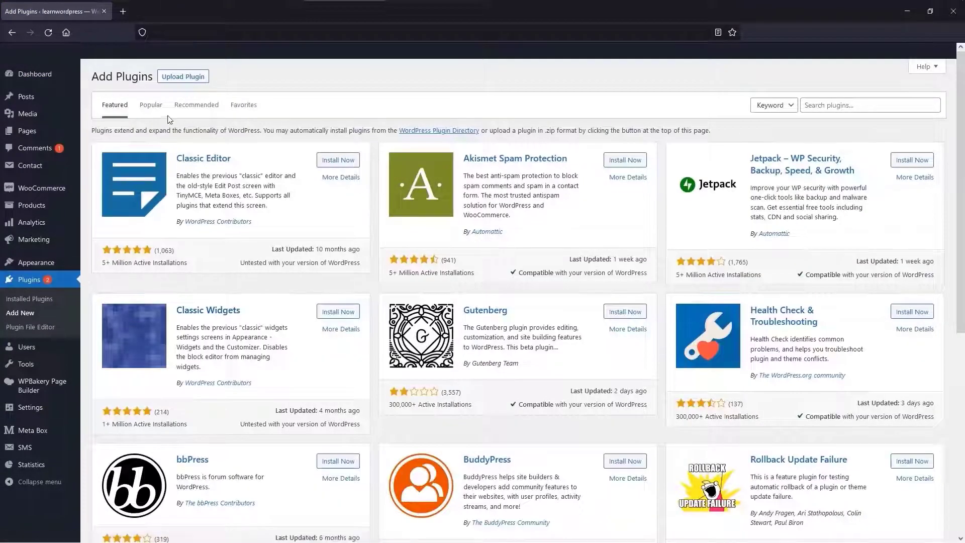
click(182, 76)
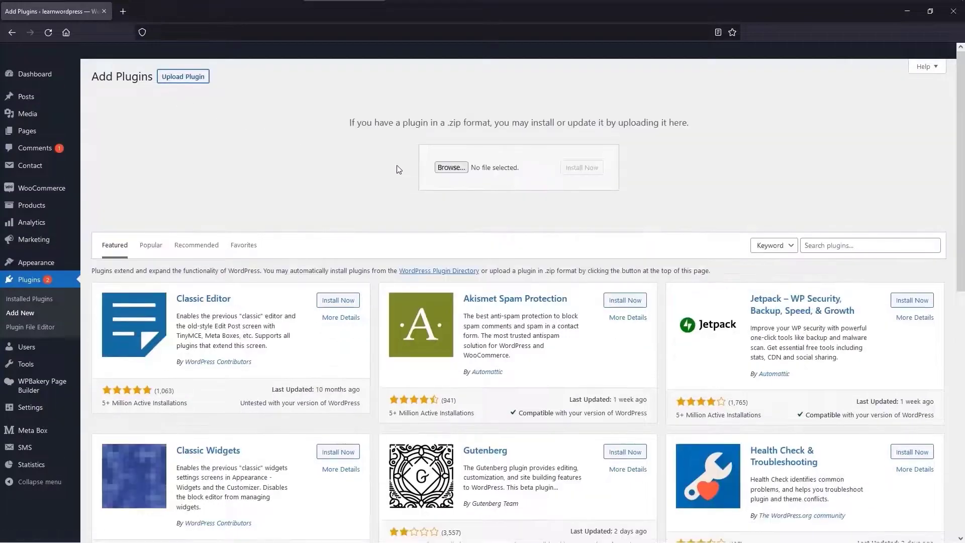
click(450, 167)
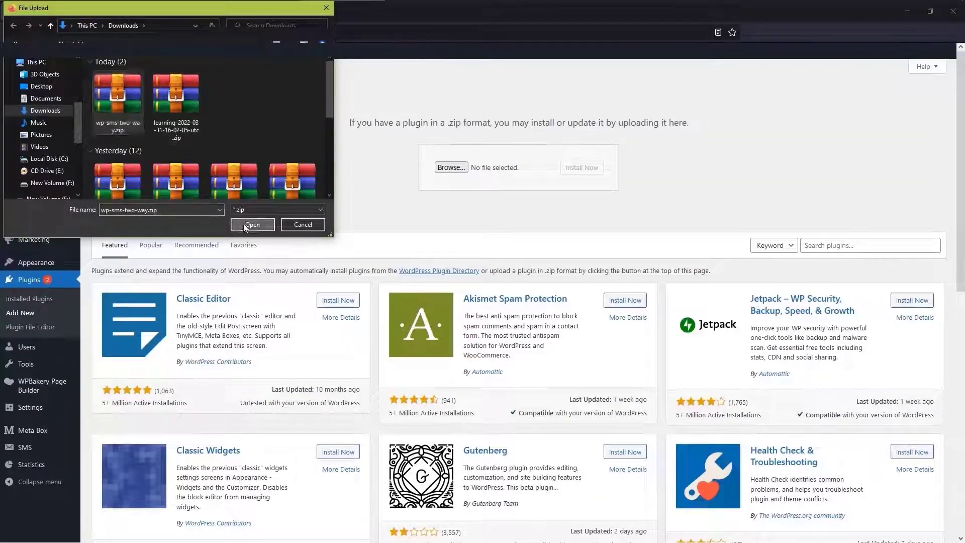
click(252, 224)
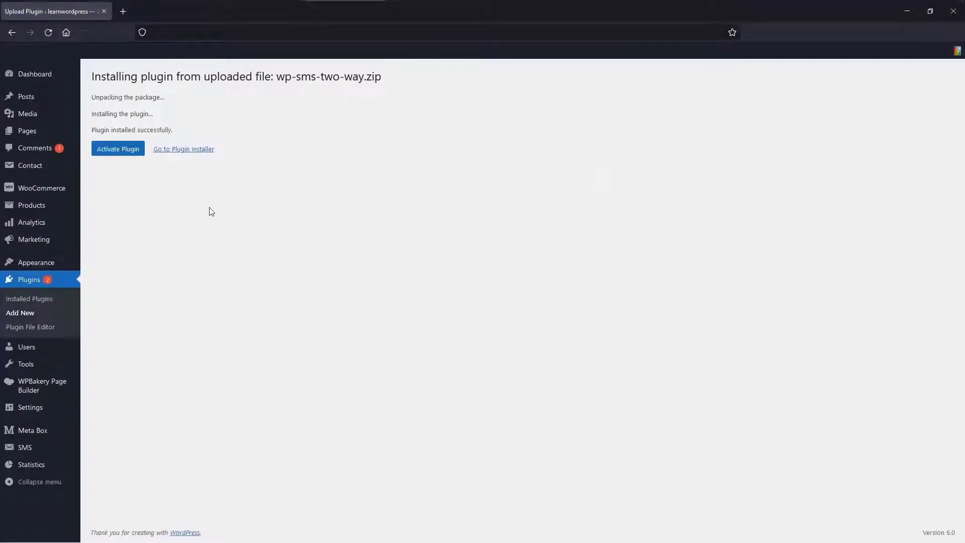
click(118, 148)
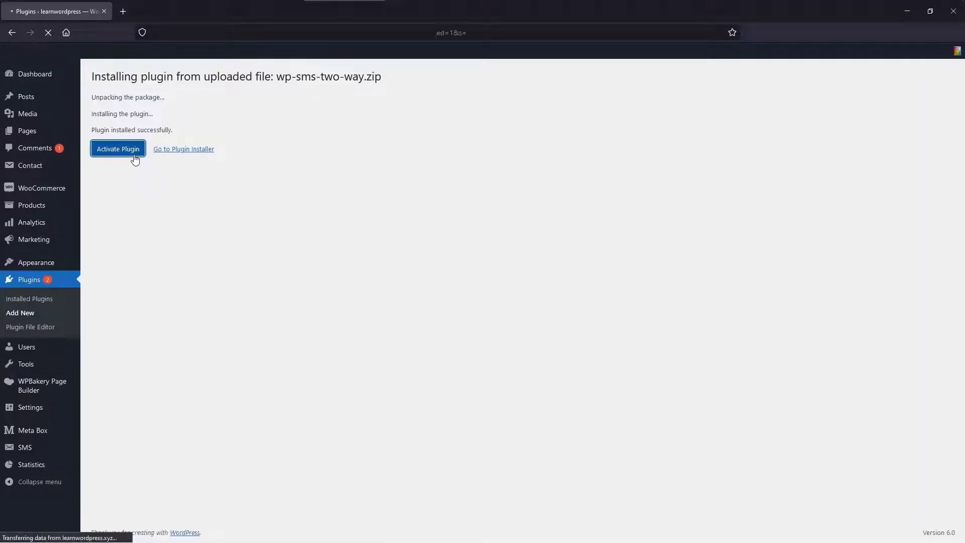
click(118, 149)
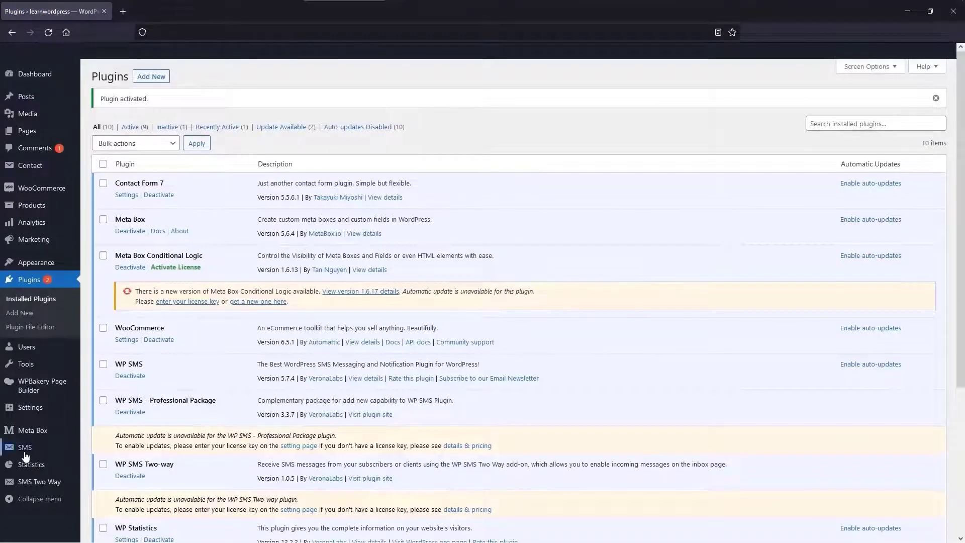
Enter the WP SMS Two Way license key in SMS Settings and save it.
click(101, 498)
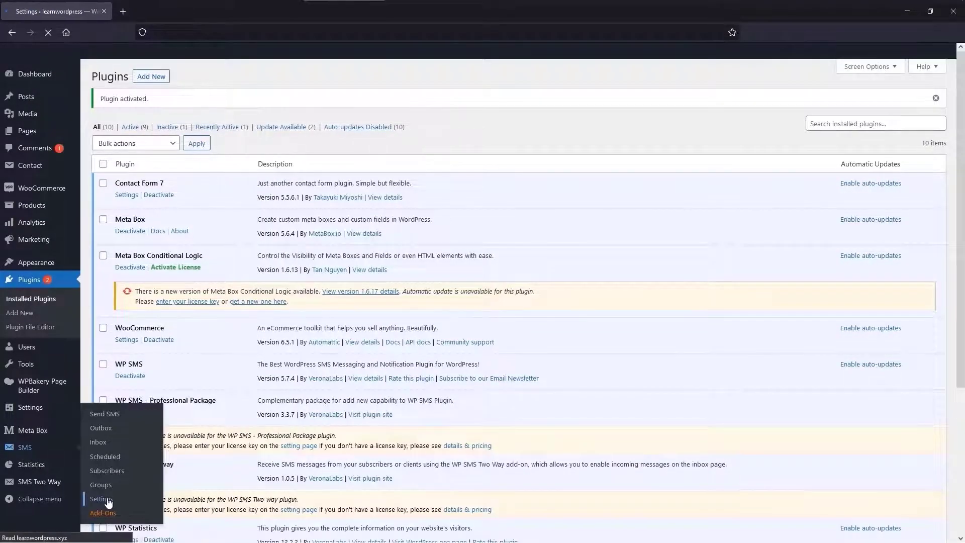
click(101, 498)
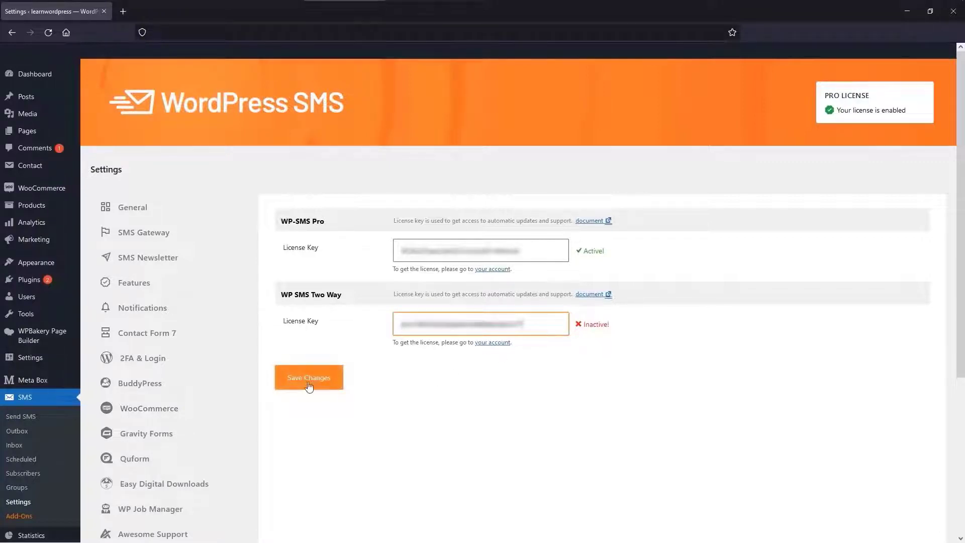
click(308, 377)
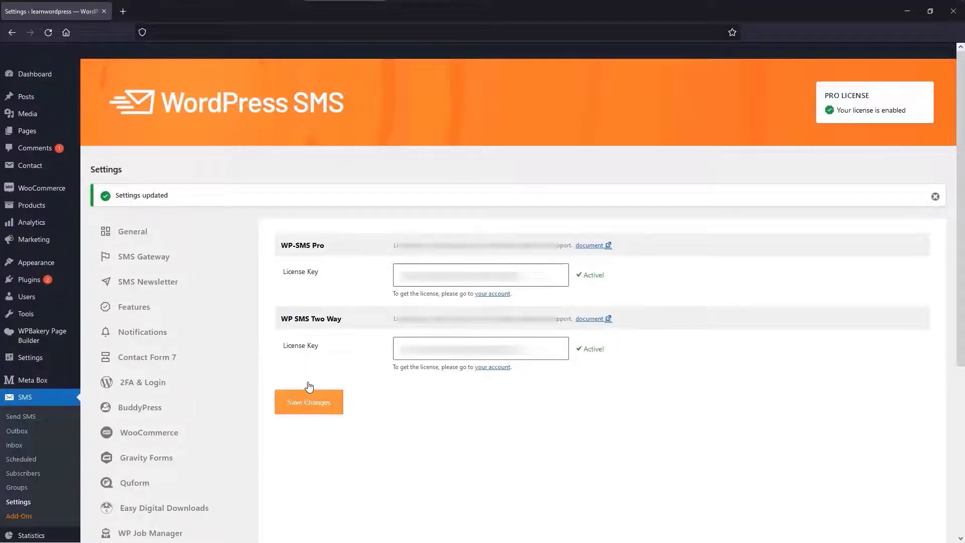
click(35, 74)
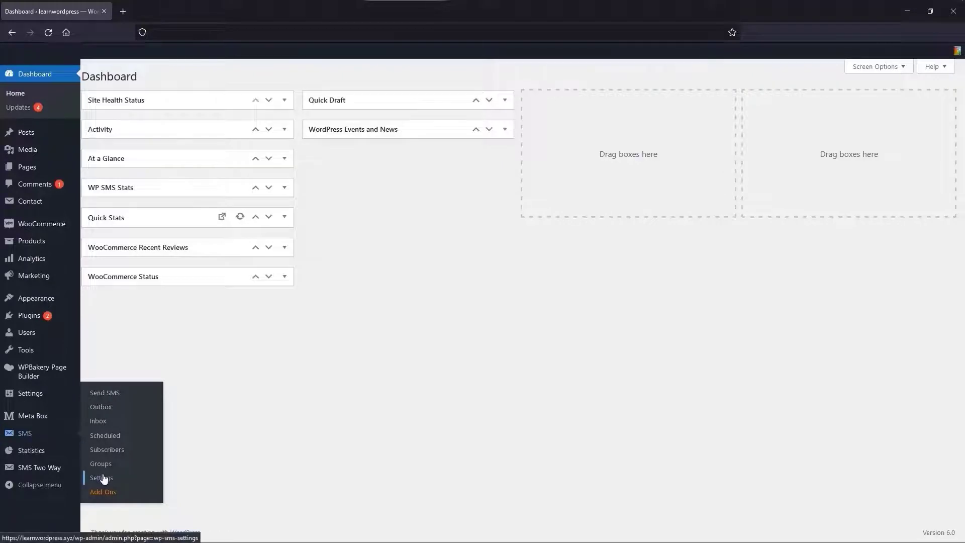
Copy the Twilio two-way webhook URL from the SMS Settings Two Way section.
click(101, 477)
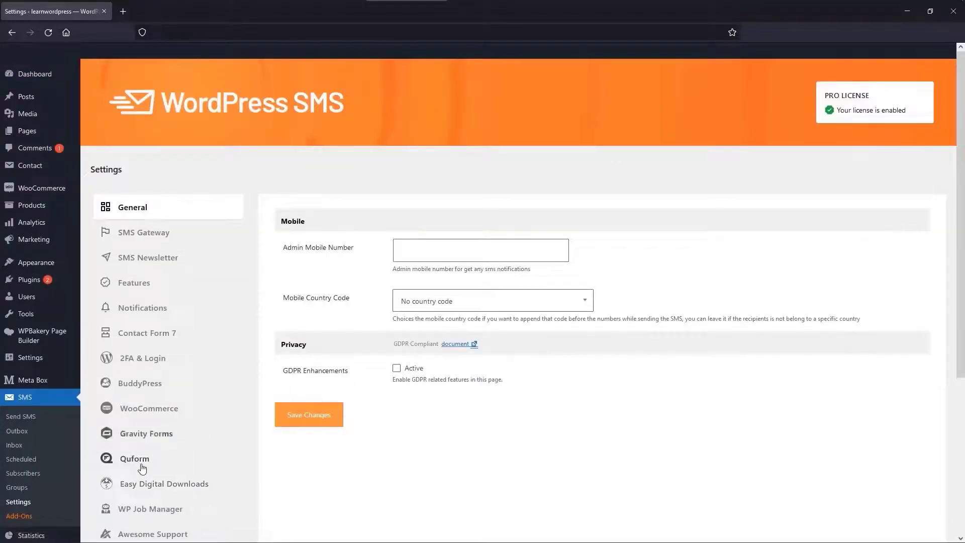
scroll(down, 3)
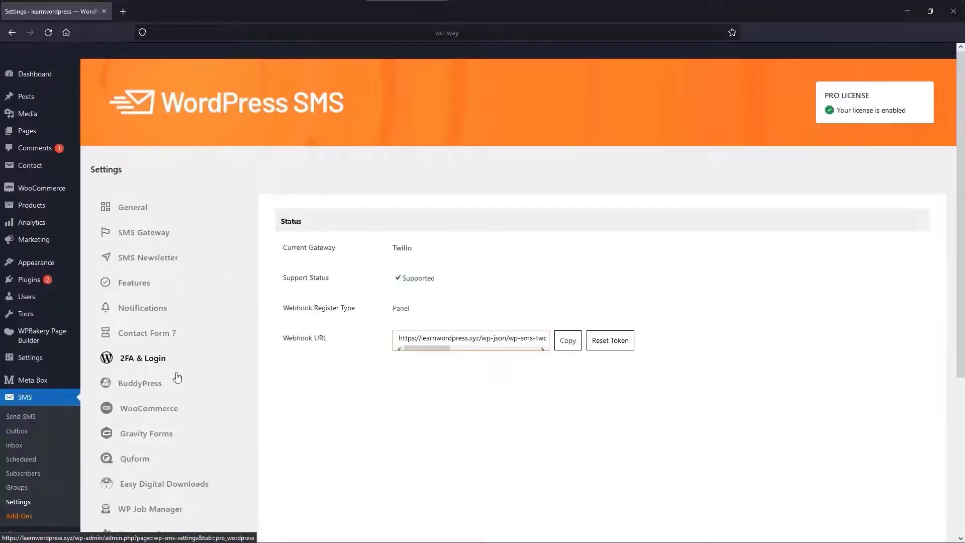
click(566, 340)
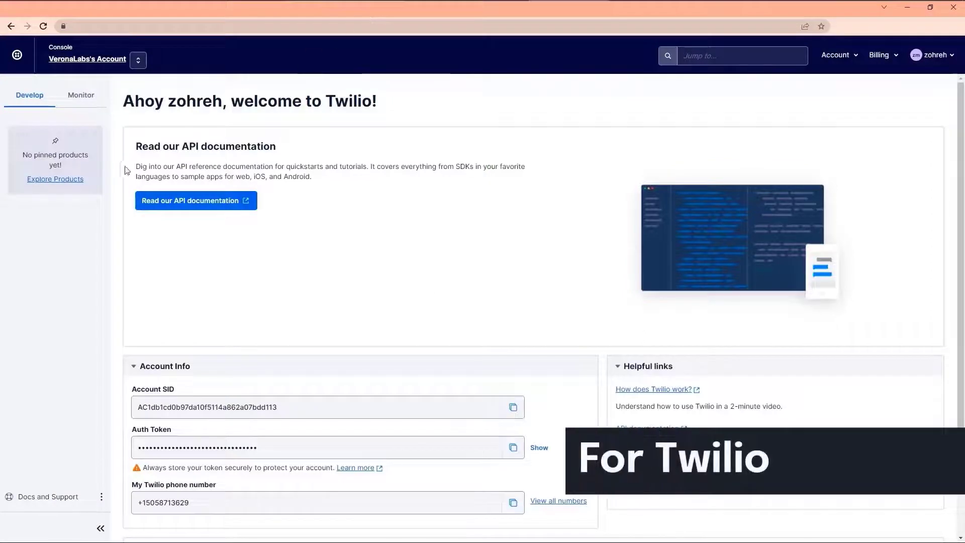
Open the active Twilio number's messaging handler and choose Webhook for incoming messages.
click(55, 179)
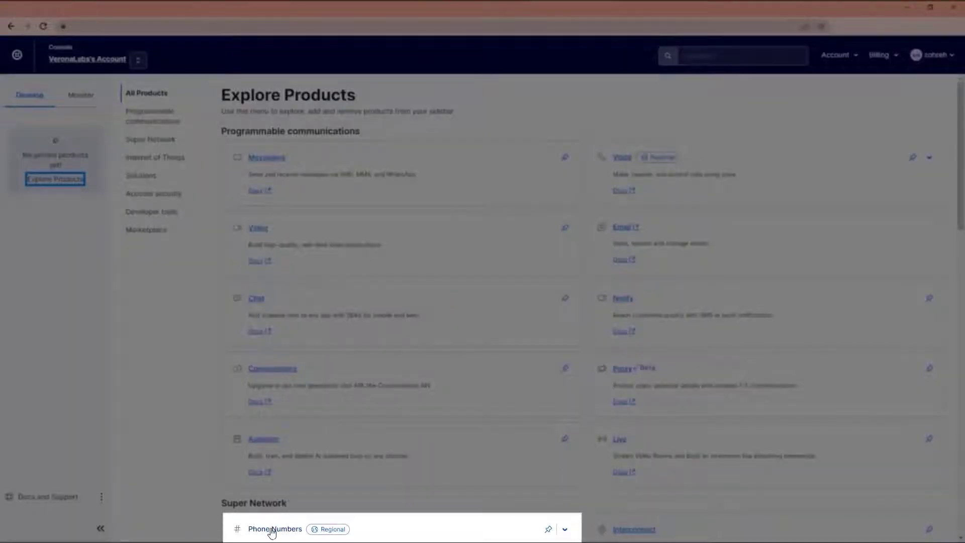
click(274, 528)
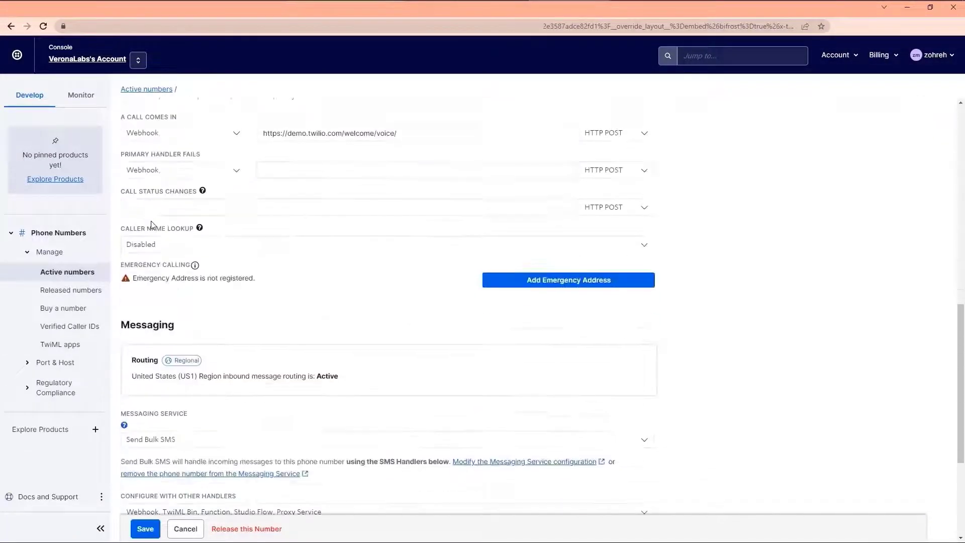
scroll(down, 3)
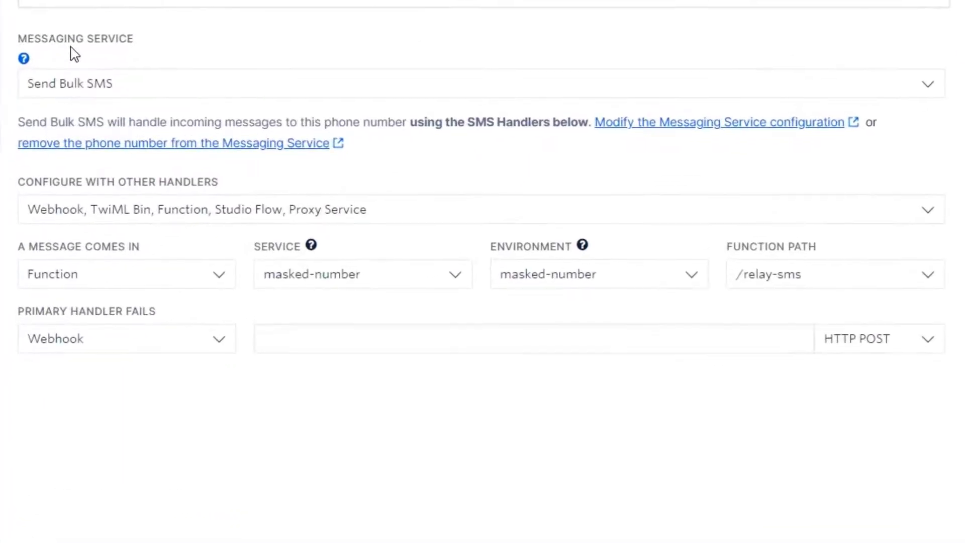
click(126, 274)
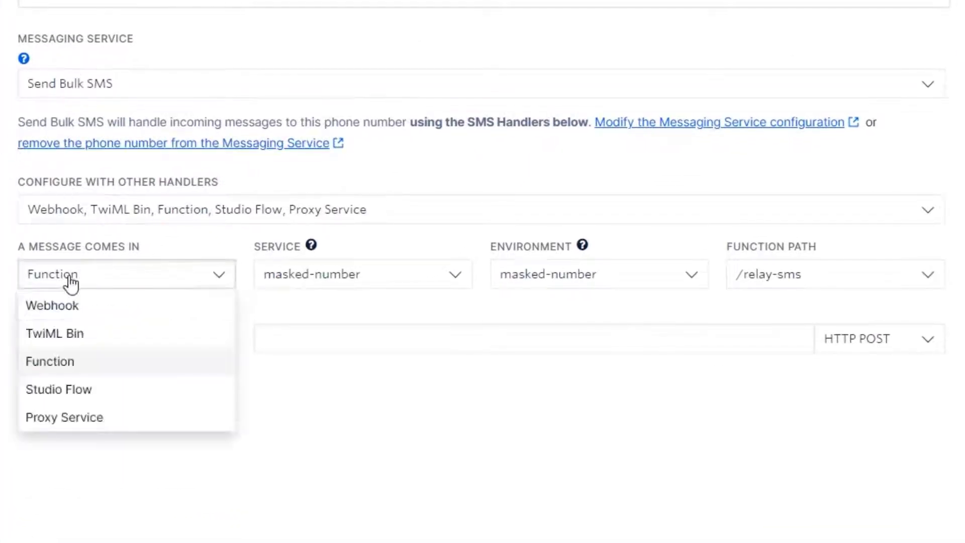
click(51, 306)
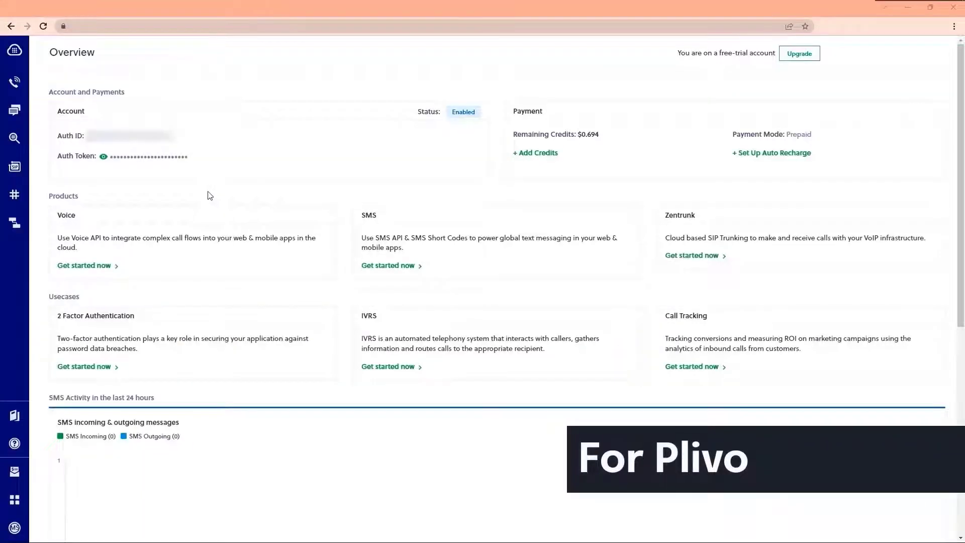
Create the Plivo XML application App-Incoming-SMS using the WordPress webhook as Message URL.
click(14, 110)
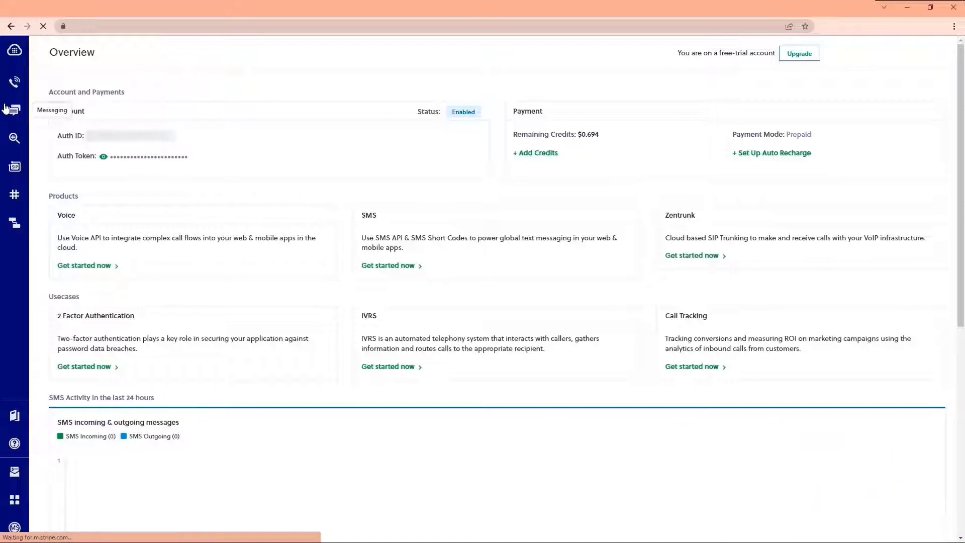
click(14, 109)
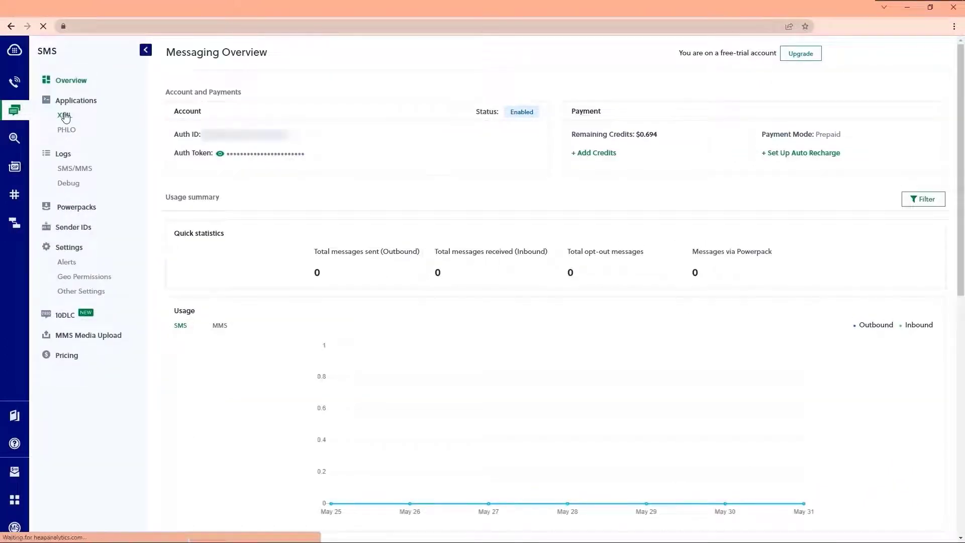
click(64, 115)
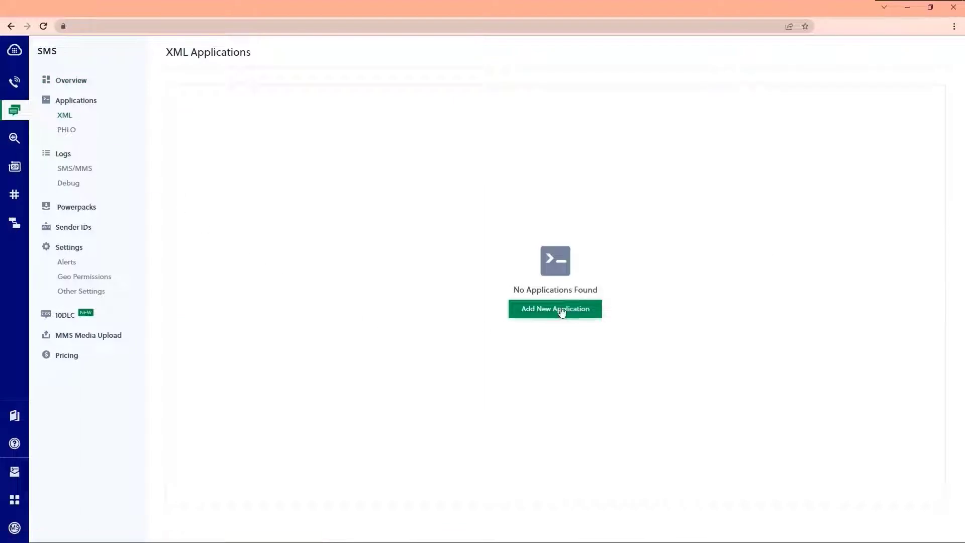
click(554, 308)
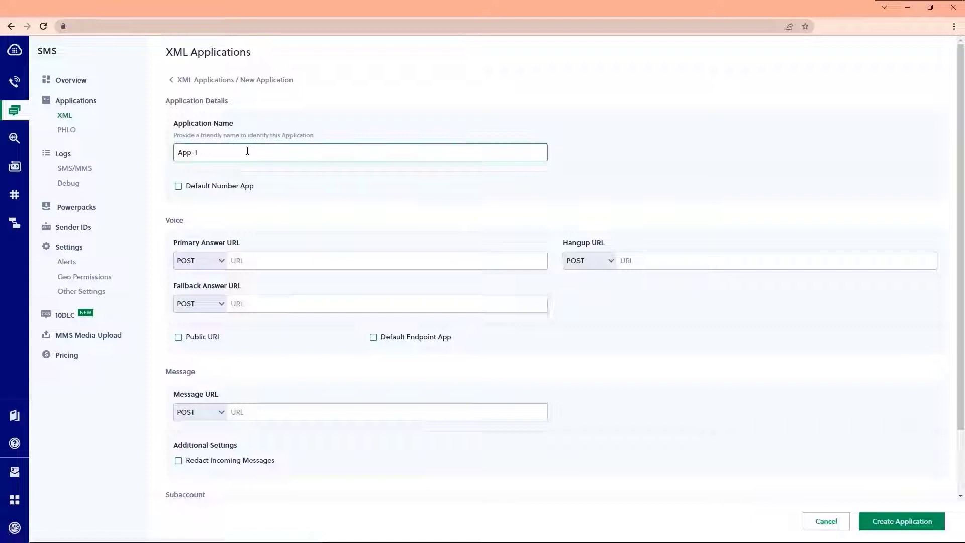
key(Backspace)
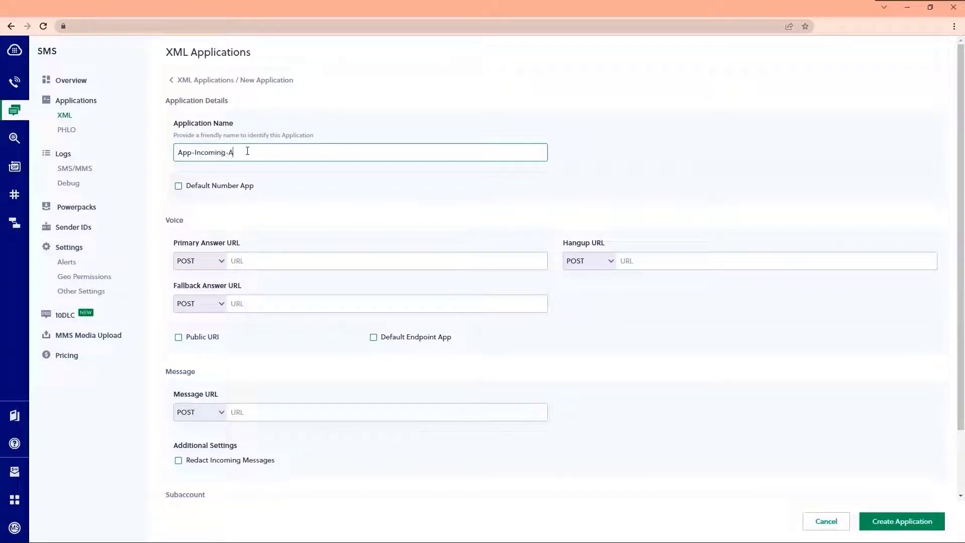
text(SMS)
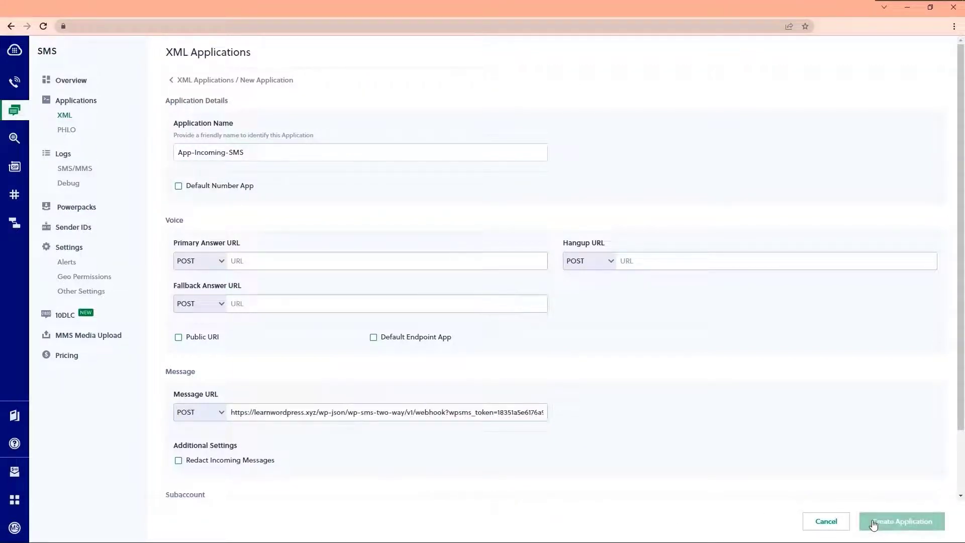
click(900, 521)
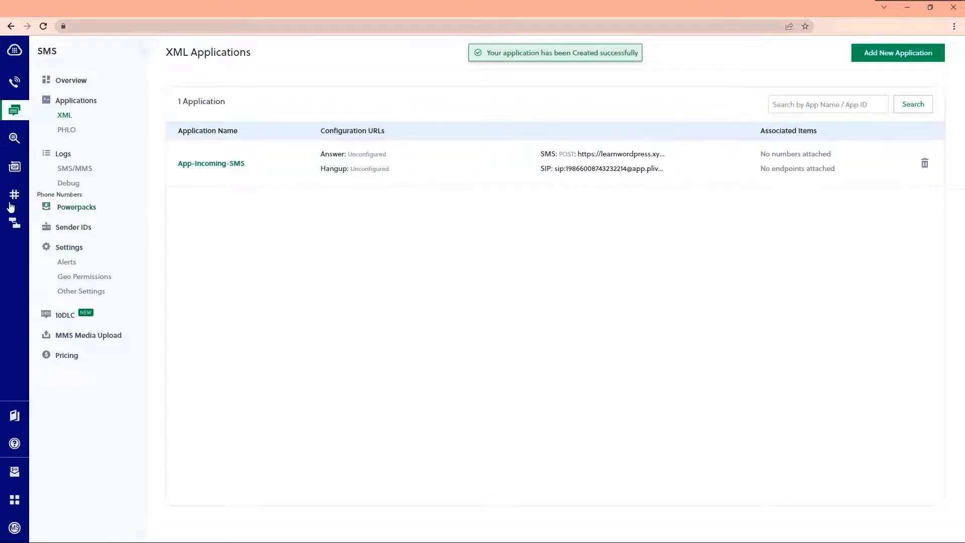
click(14, 194)
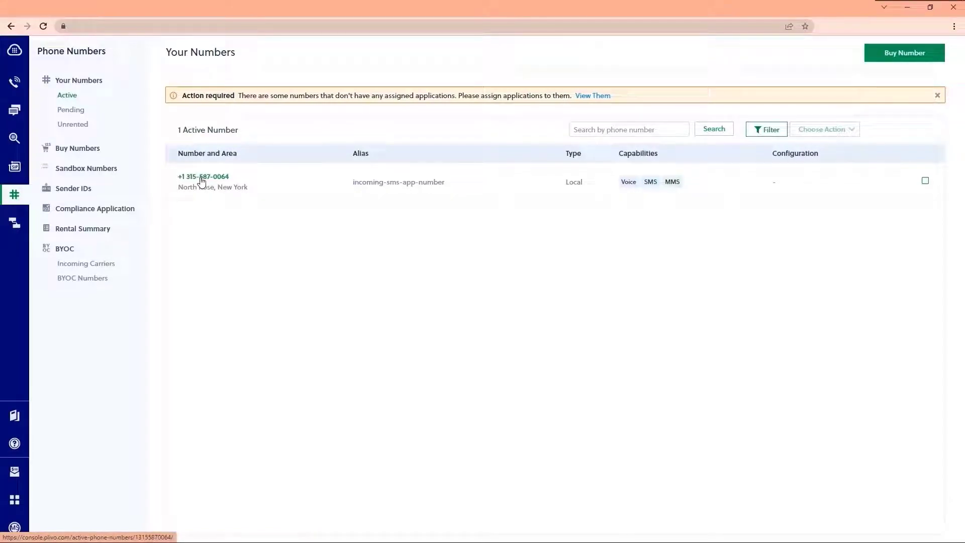
click(203, 176)
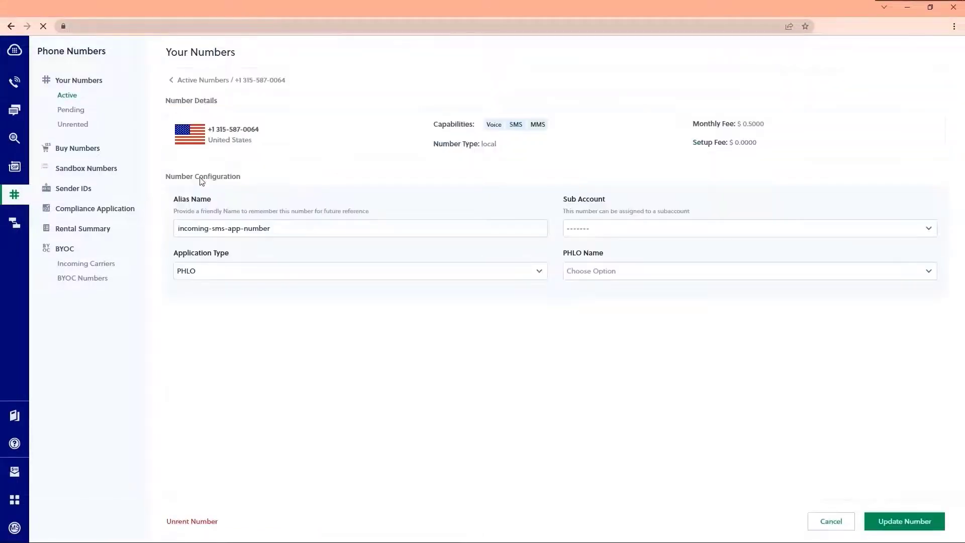
click(359, 271)
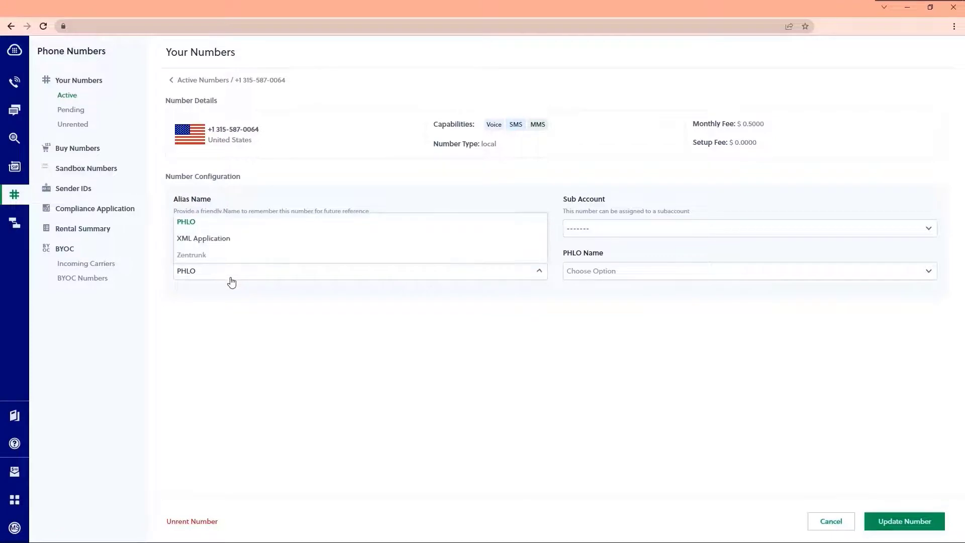
click(203, 238)
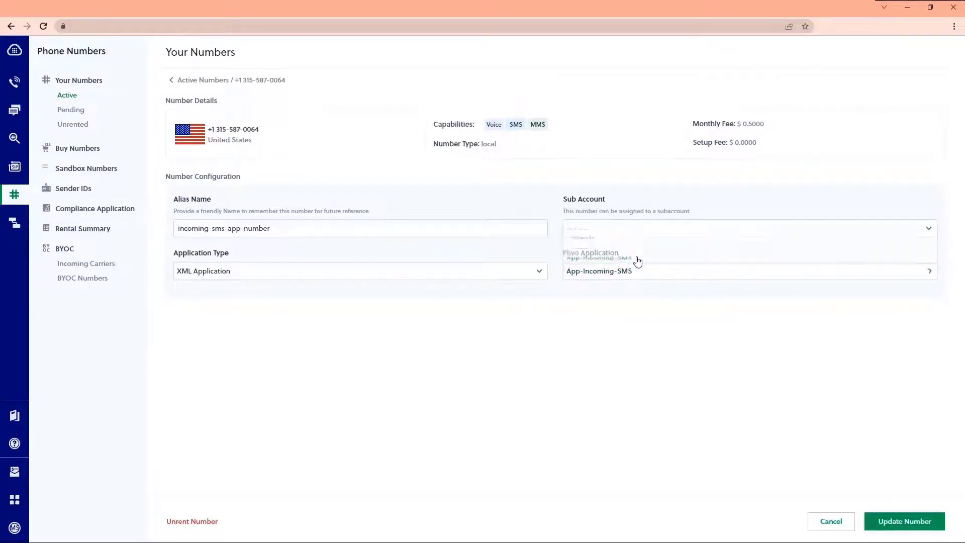
click(904, 520)
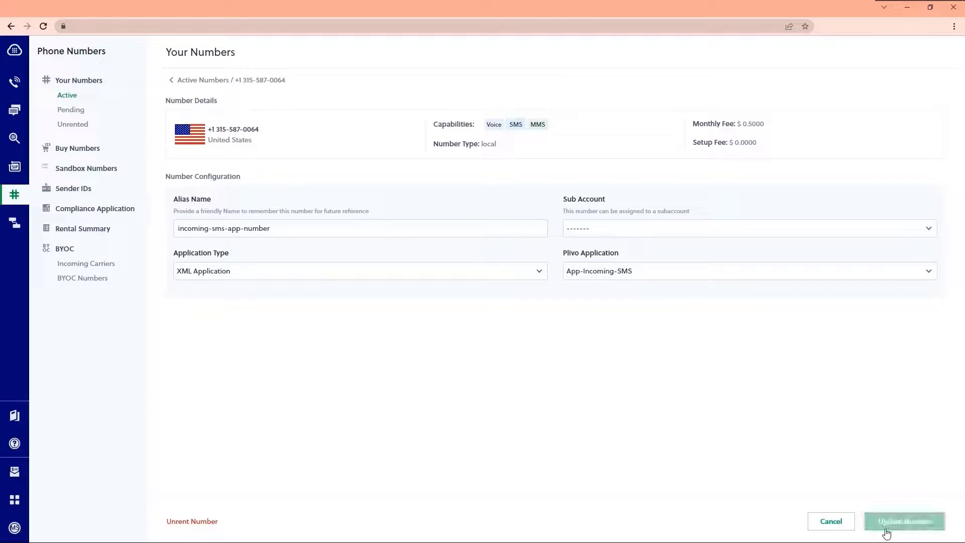
click(904, 521)
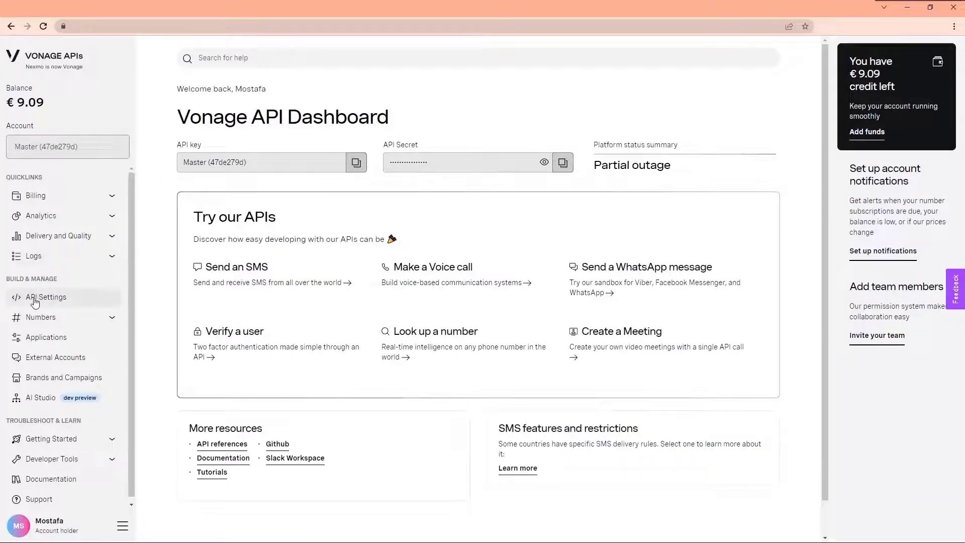
Put the WordPress webhook in Vonage API Settings' Inbound SMS webhooks field and save.
click(46, 297)
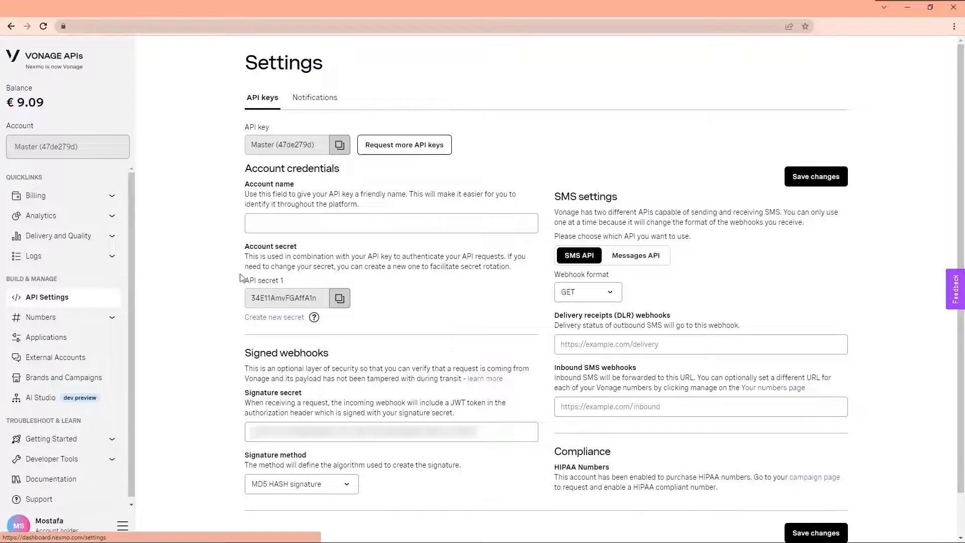
click(700, 406)
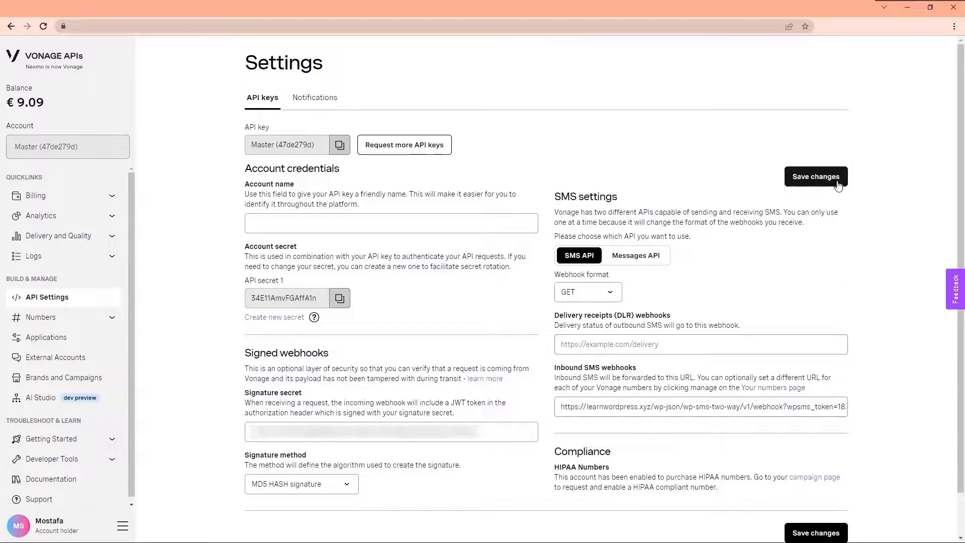
click(814, 177)
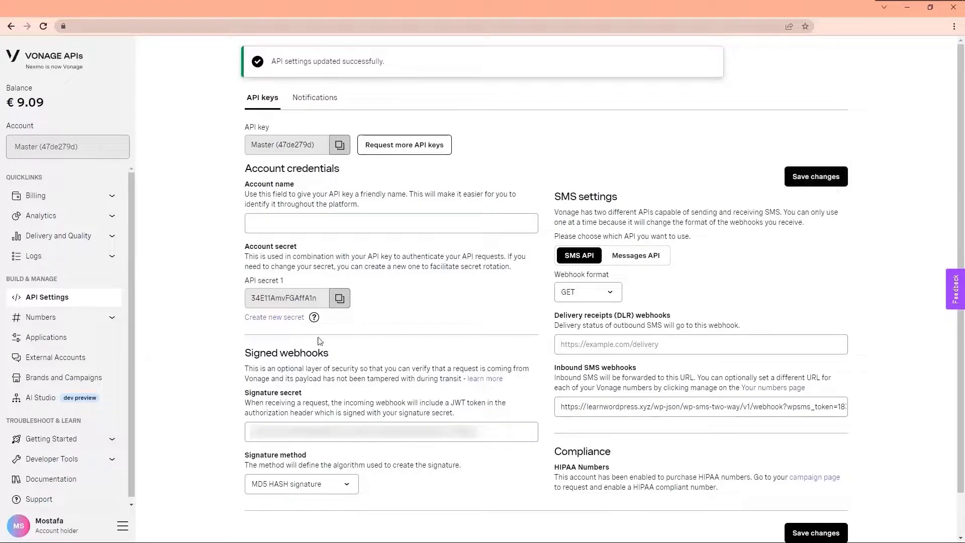
click(40, 317)
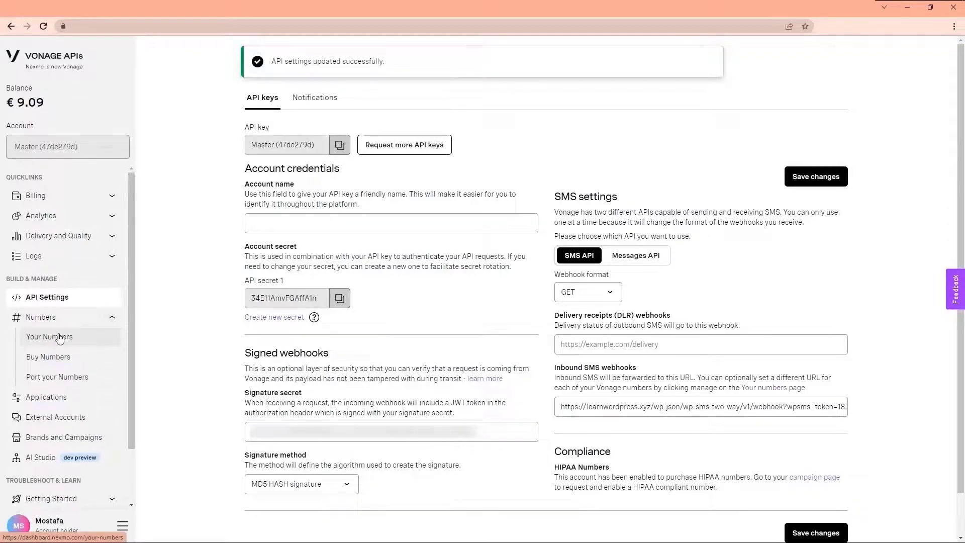
click(49, 337)
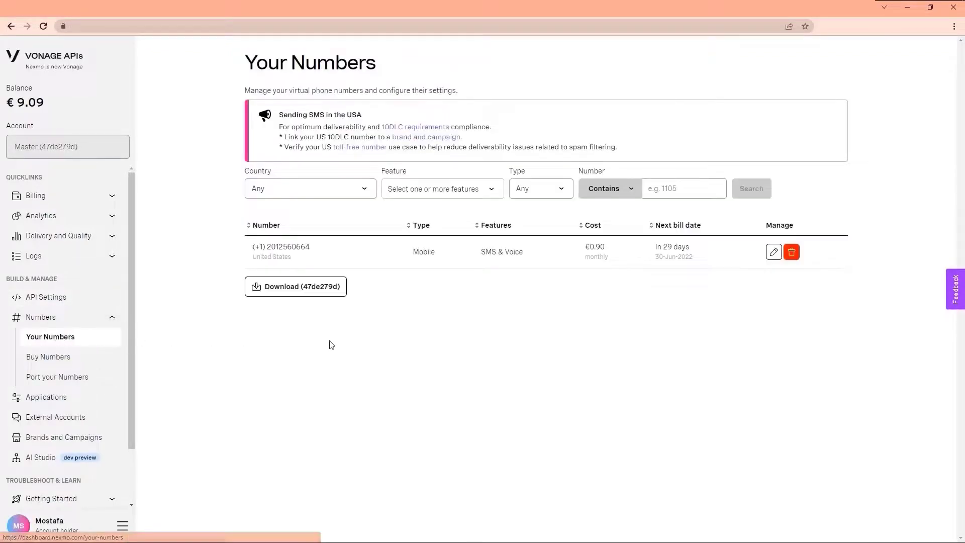
click(774, 252)
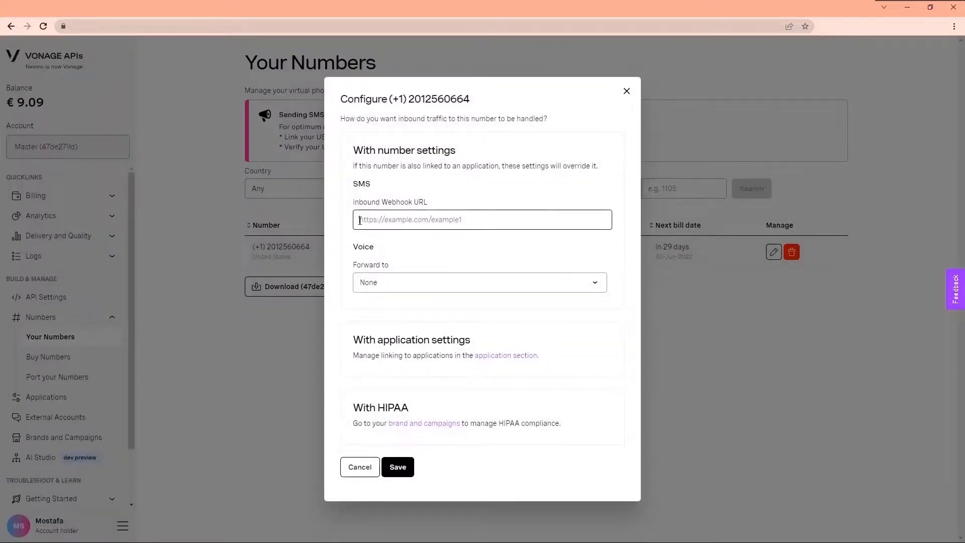
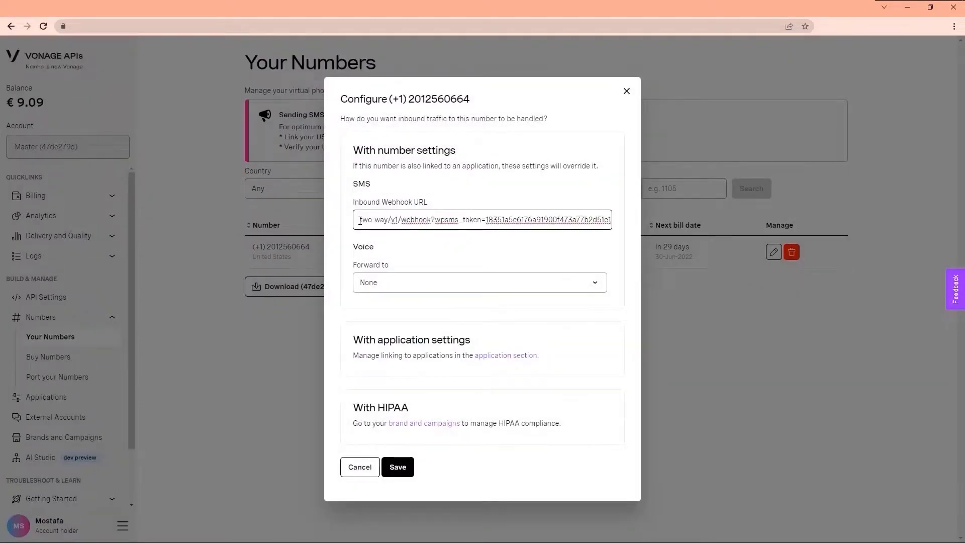
click(397, 466)
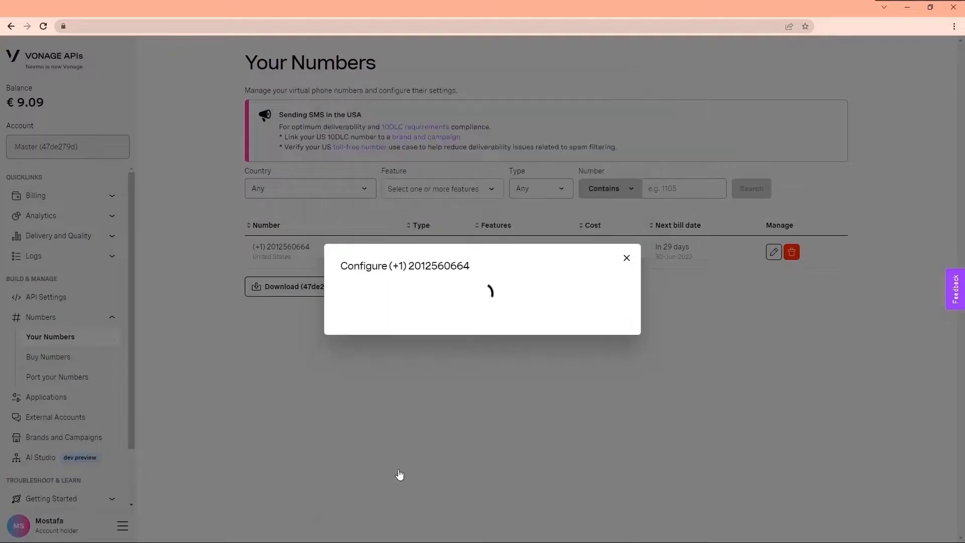